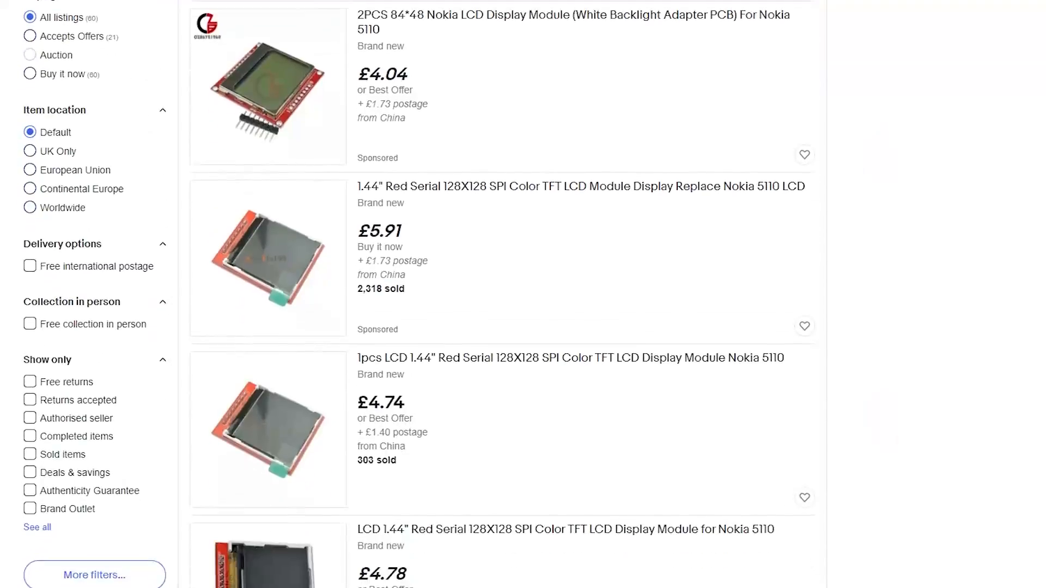
scroll(down, 3)
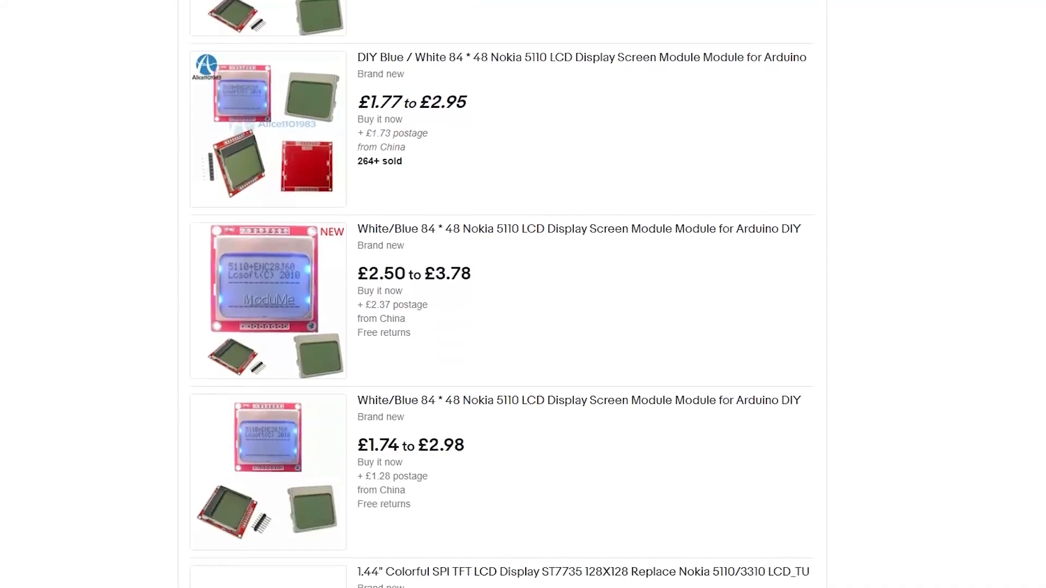
scroll(down, 3)
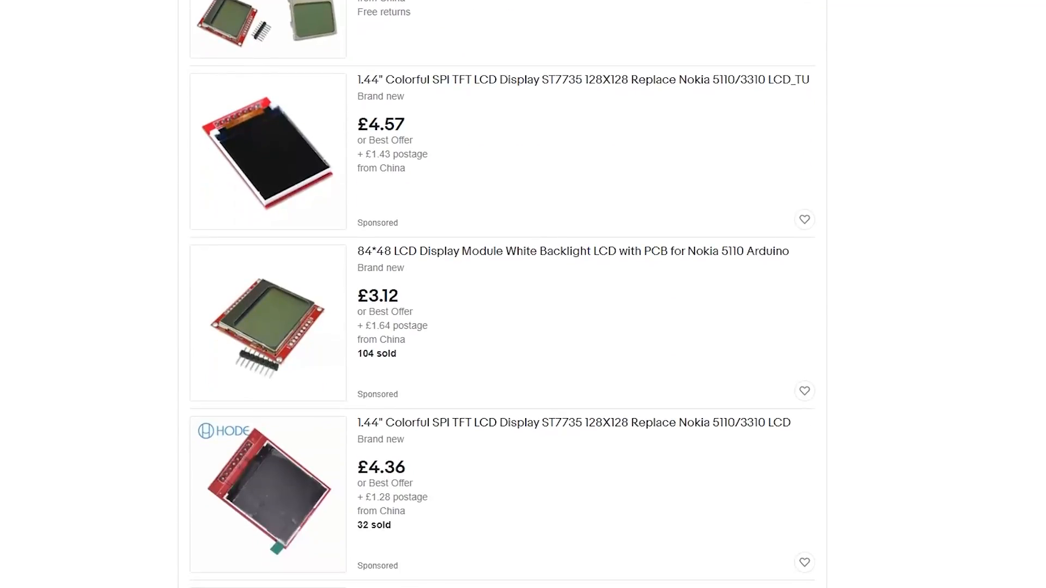
scroll(down, 3)
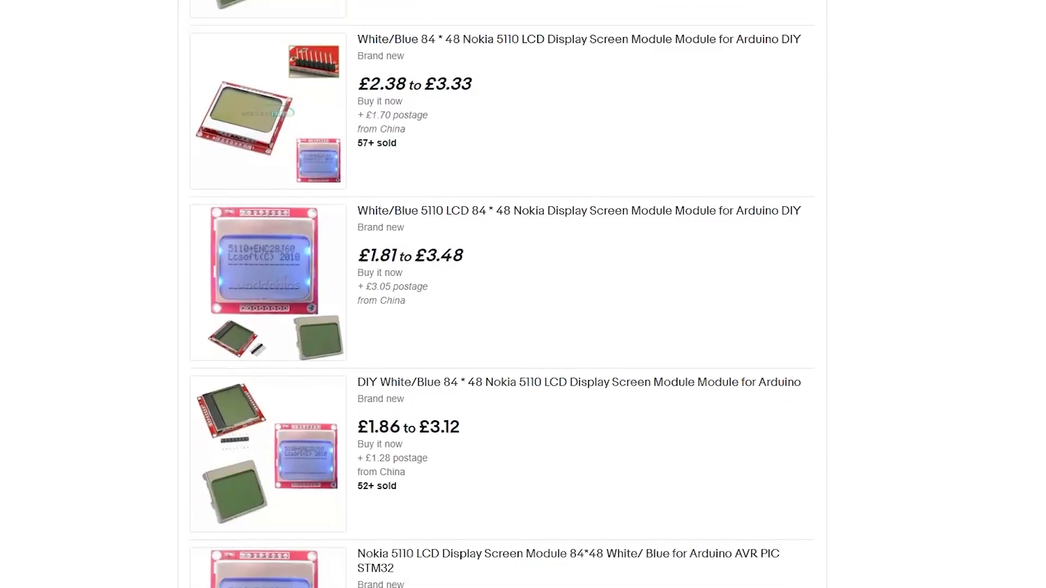
scroll(down, 3)
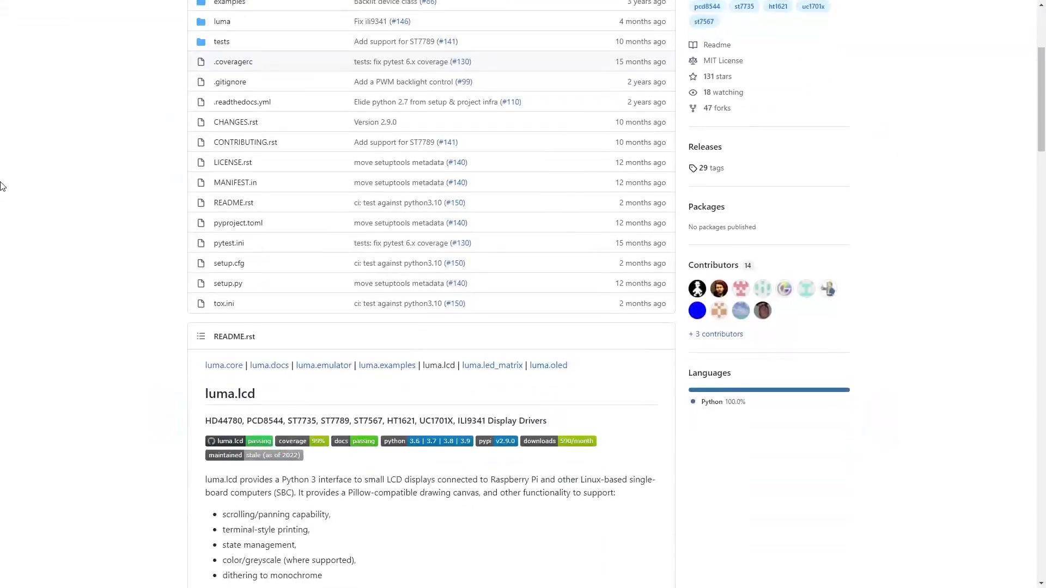
scroll(down, 3)
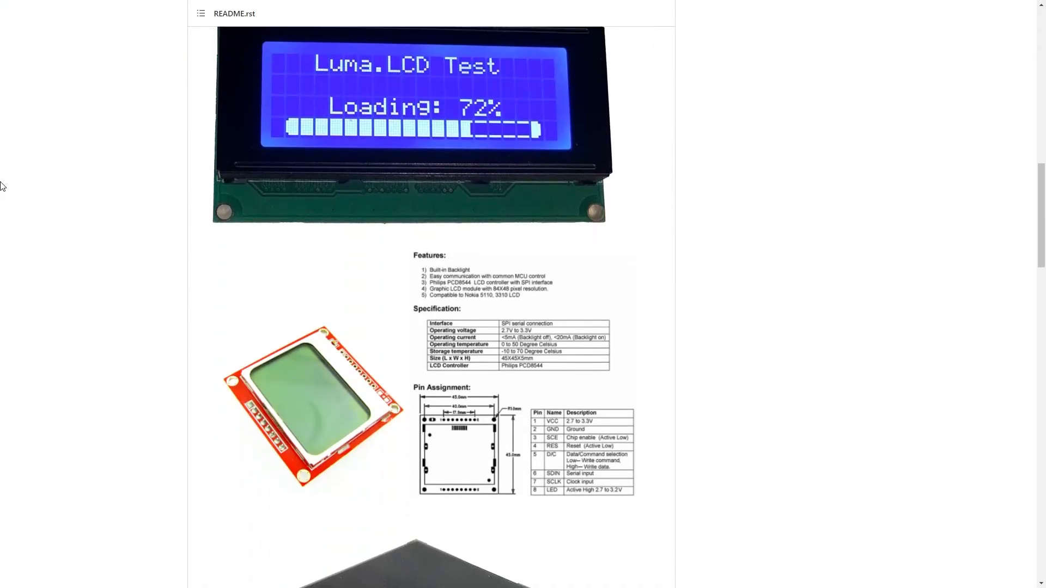
scroll(down, 3)
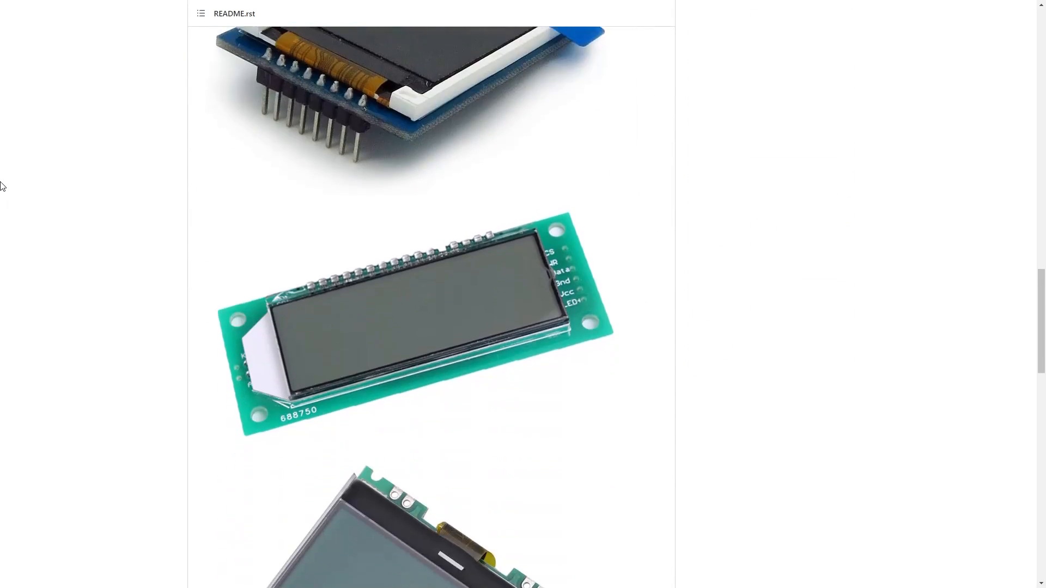
scroll(down, 3)
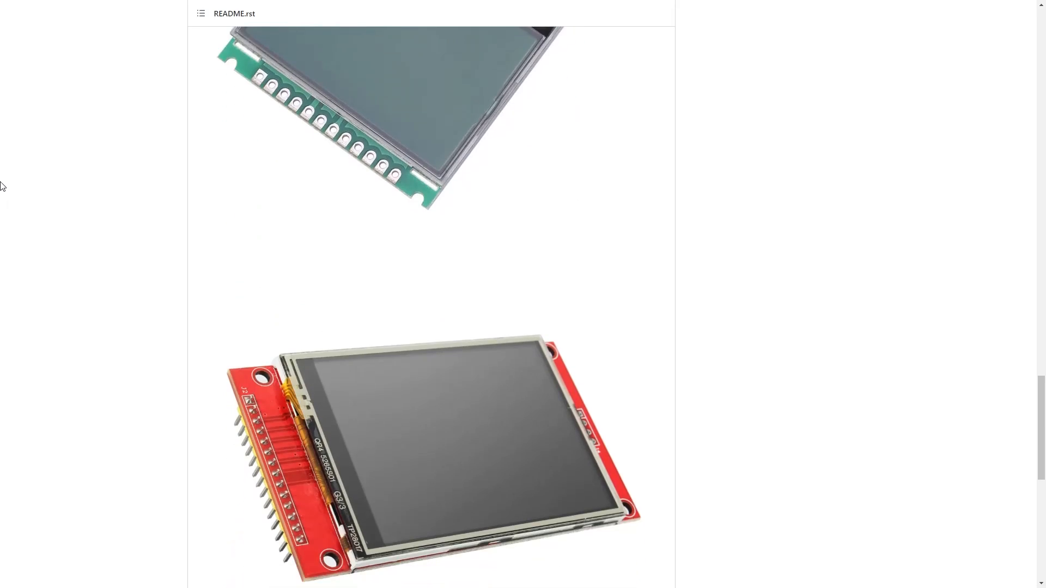
scroll(down, 3)
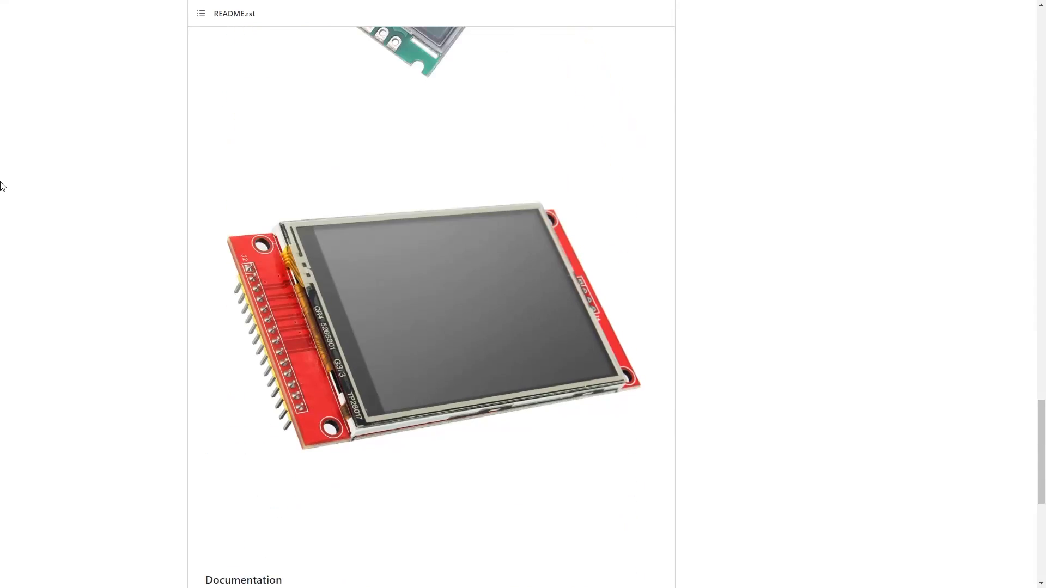